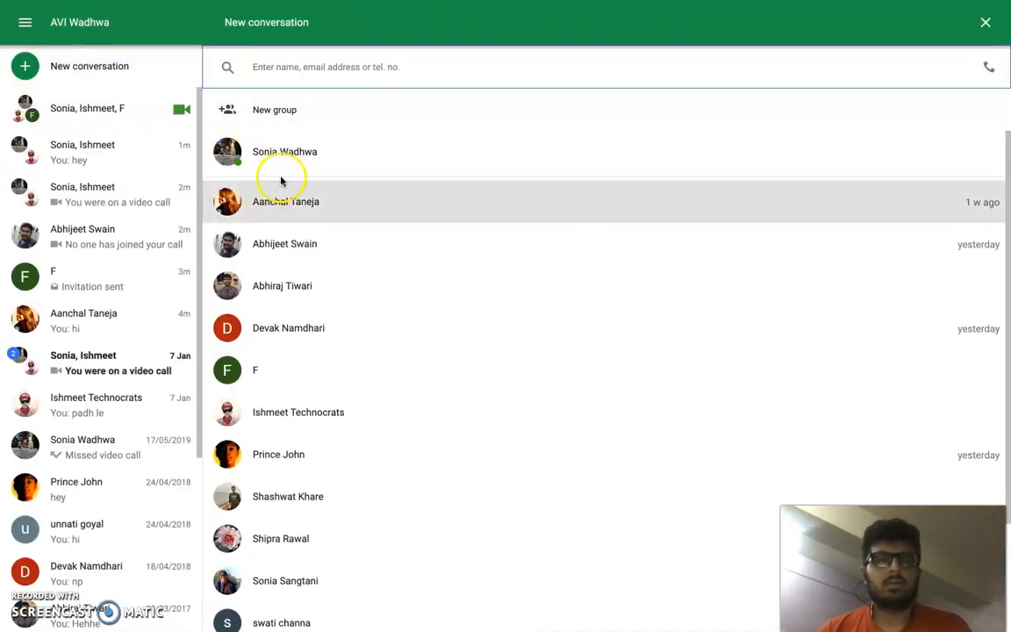
left_click(284, 151)
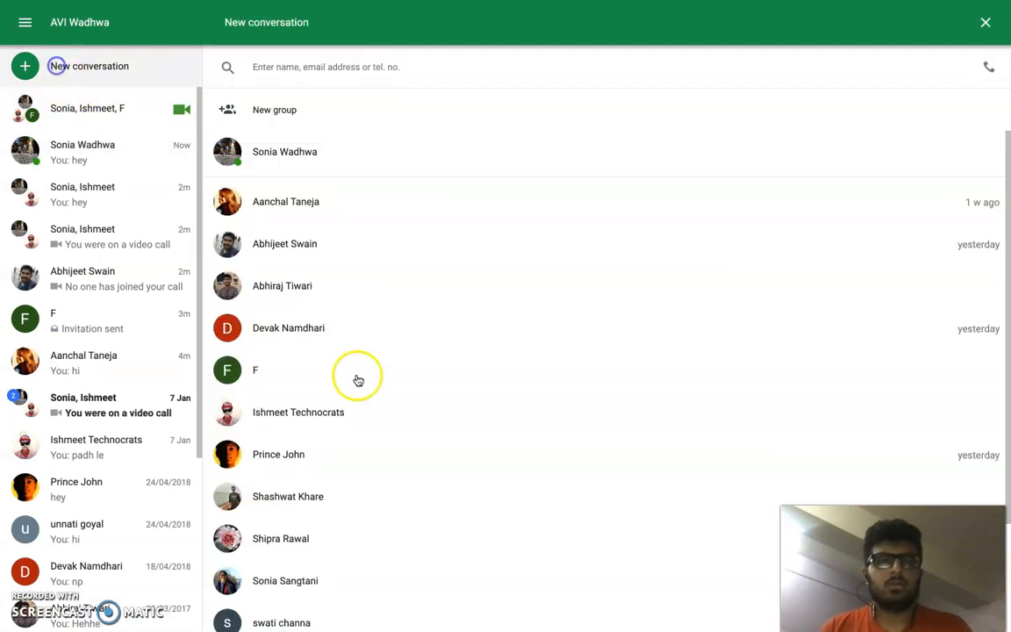
scroll("down", 3)
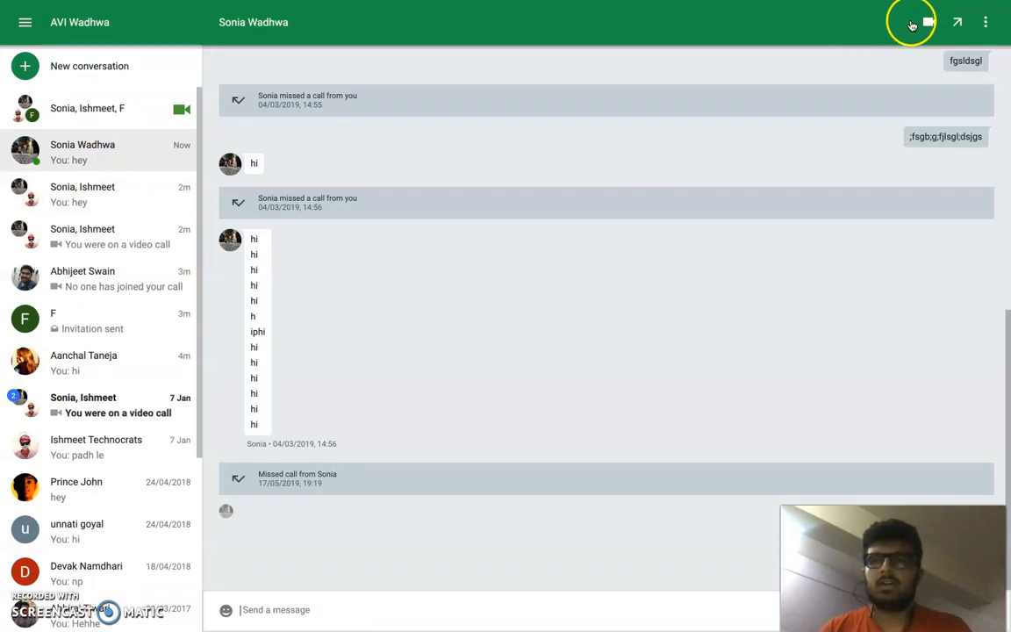
left_click(911, 22)
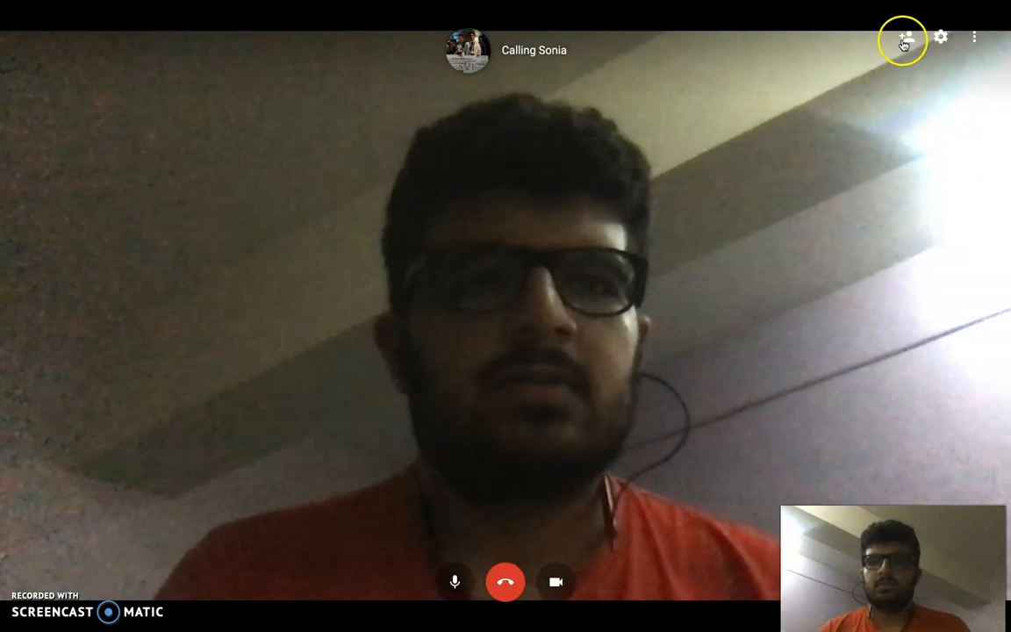
Step: Invite Ishmeet Technocrats to the ongoing video call with Sonia
left_click(906, 37)
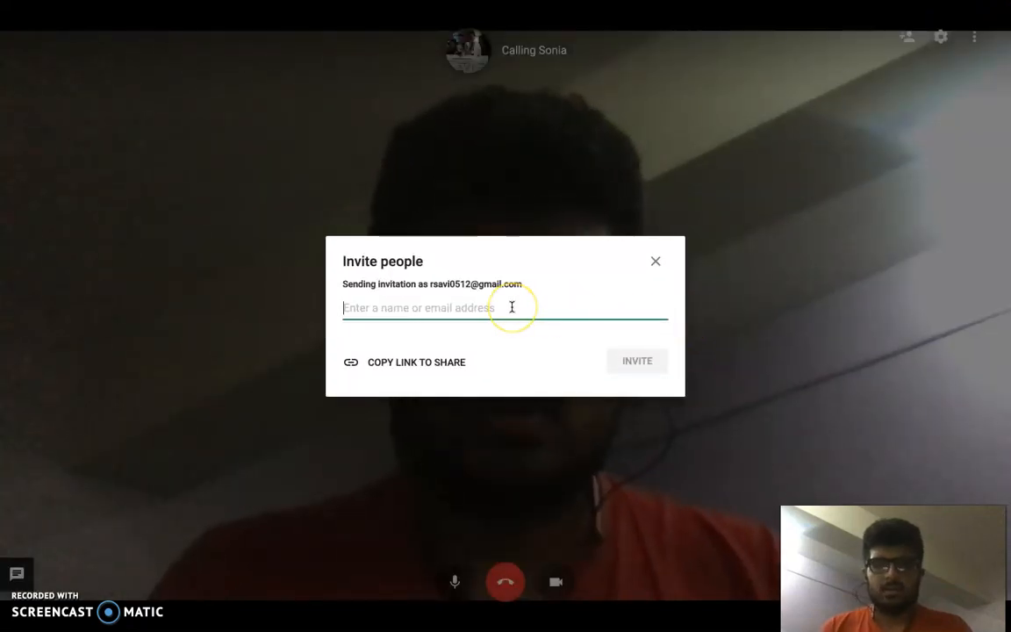
type("Ishmeet Technocrats")
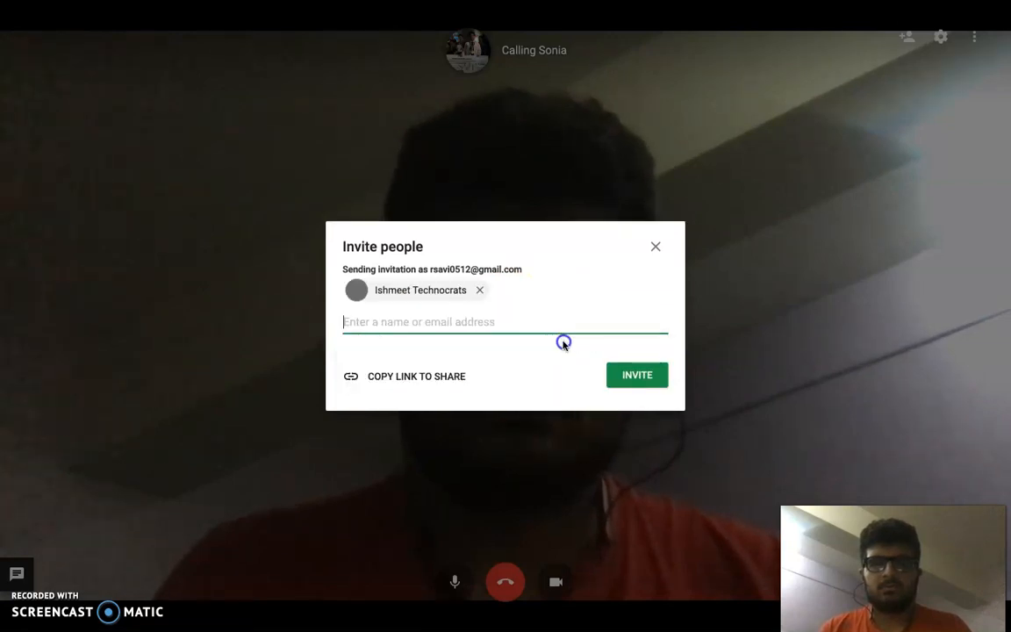
left_click(654, 246)
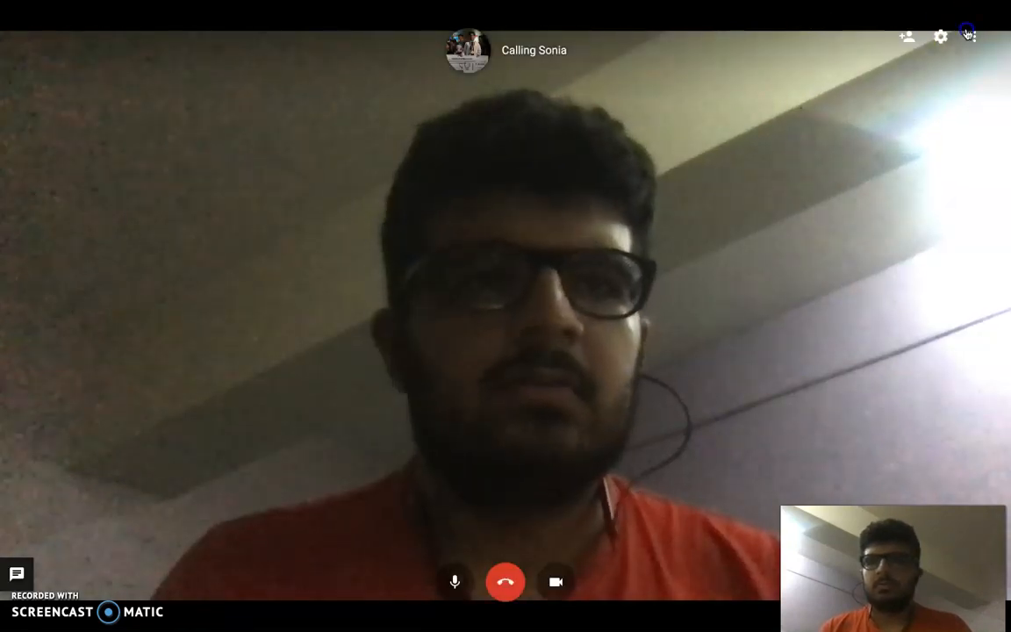
Step: Review the WHIZ juniors project task list, including the create-a-group task
left_click(968, 36)
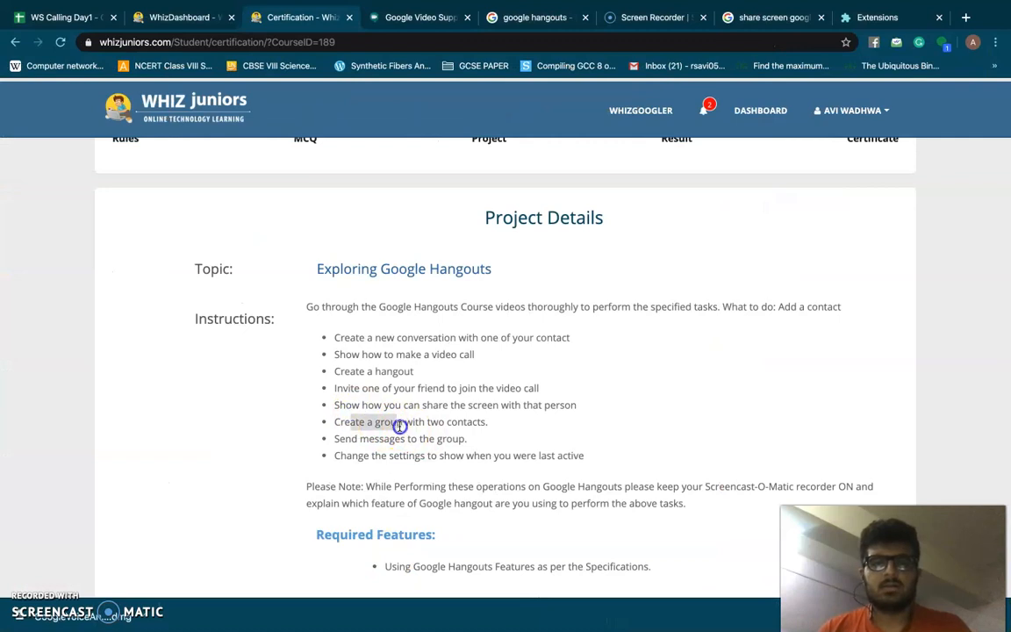
left_click(535, 17)
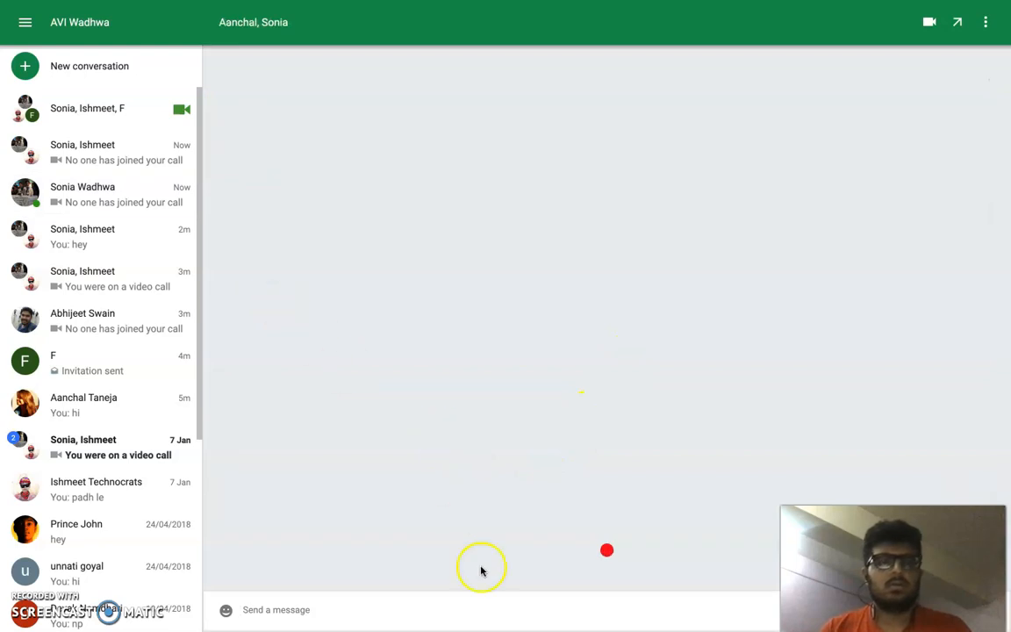
Step: Send 'hey' and 'how arew you' to the Aanchal and Sonia group, then open Options
type("heyh")
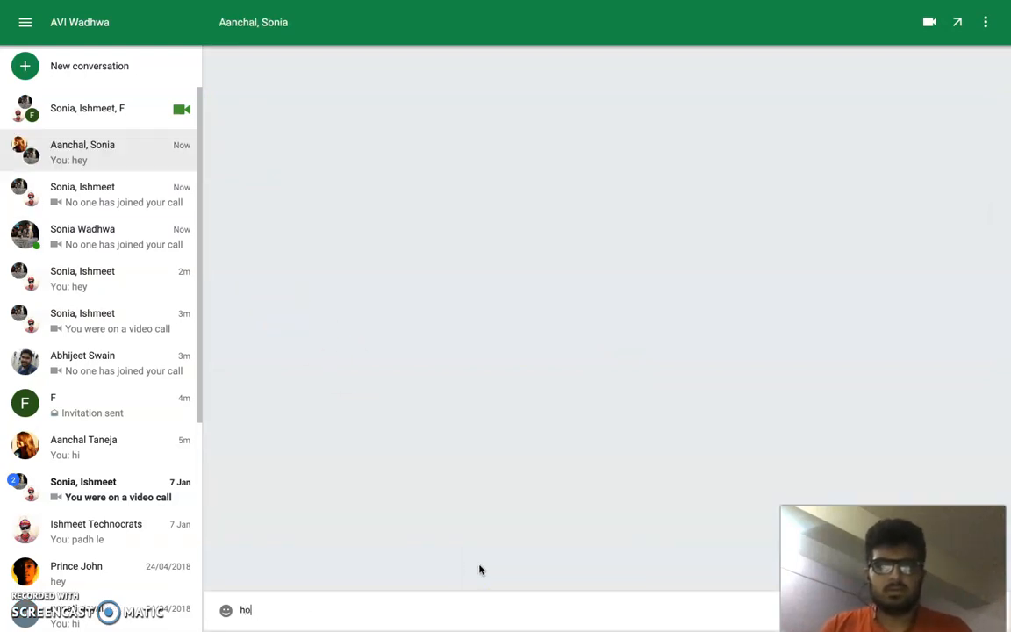
type("how arew you")
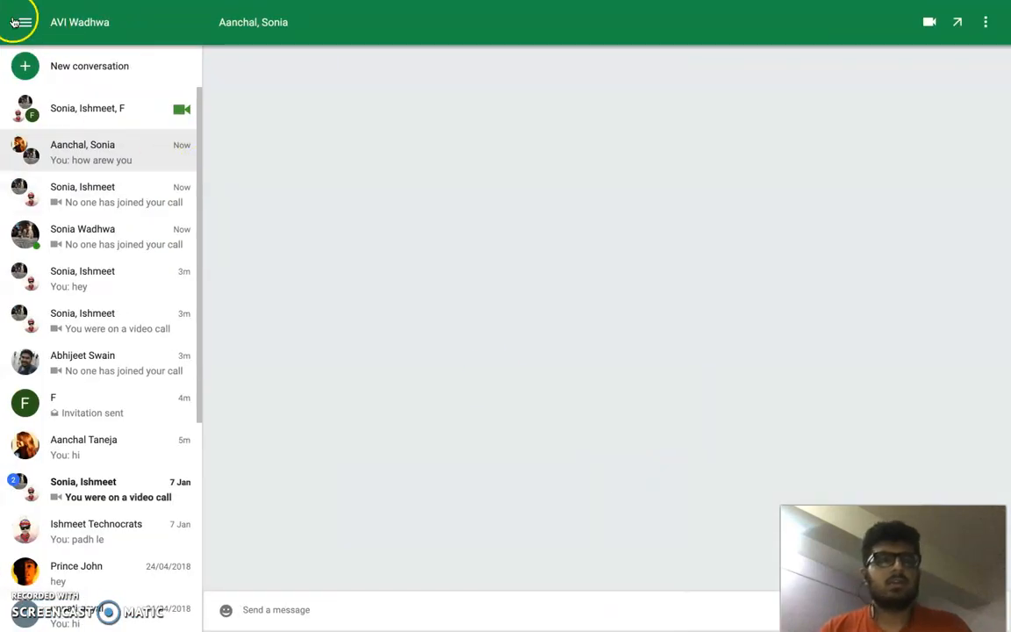
left_click(984, 22)
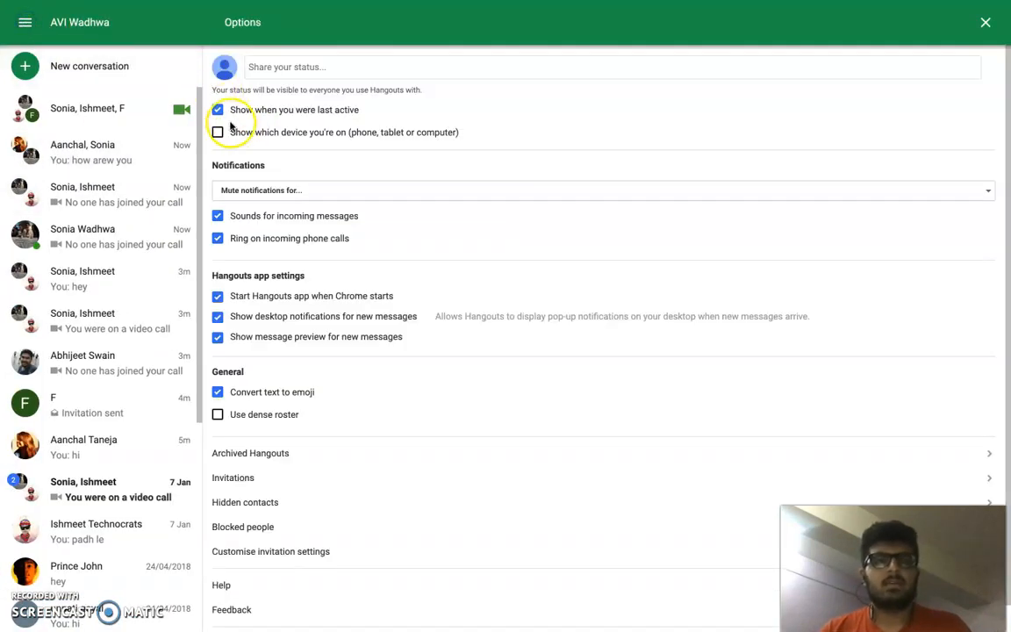